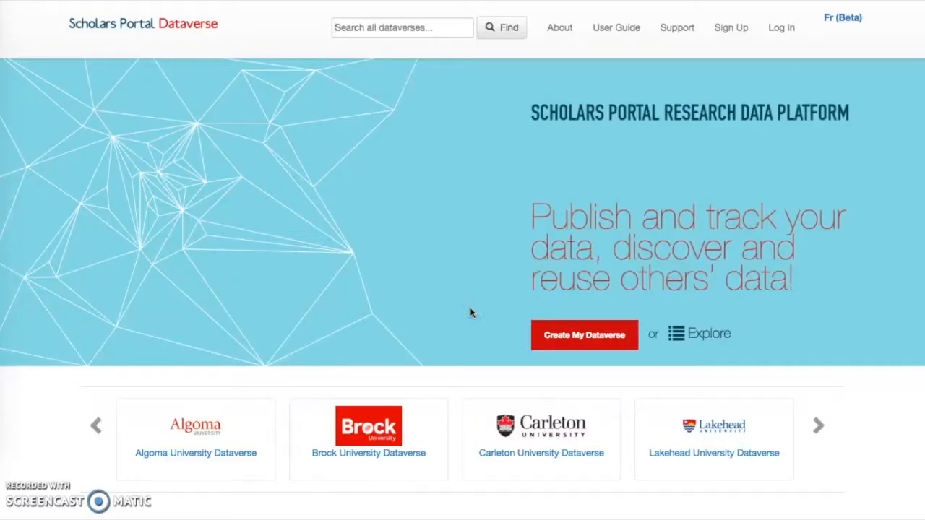
pyautogui.moveTo(656, 149)
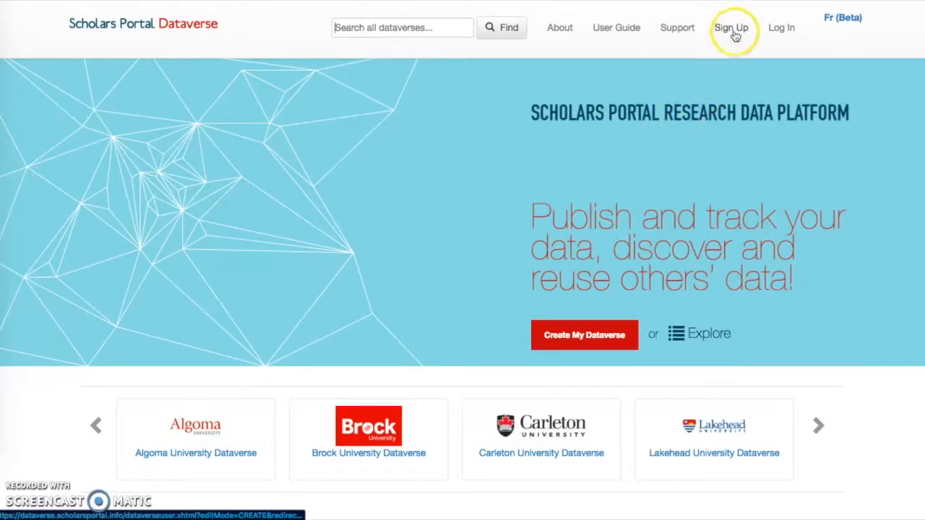
# Step: Open the Sign Up form and scroll through its required account fields
pyautogui.click(731, 28)
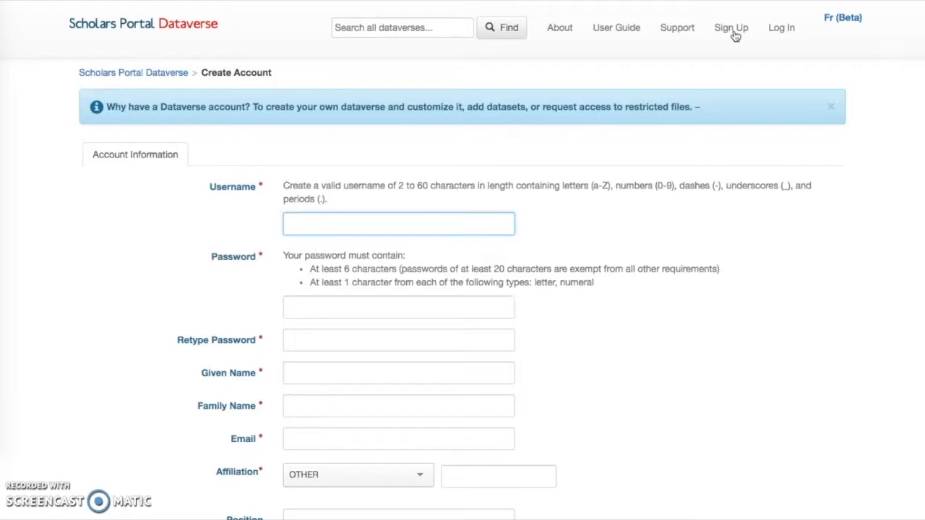
pyautogui.moveTo(879, 290)
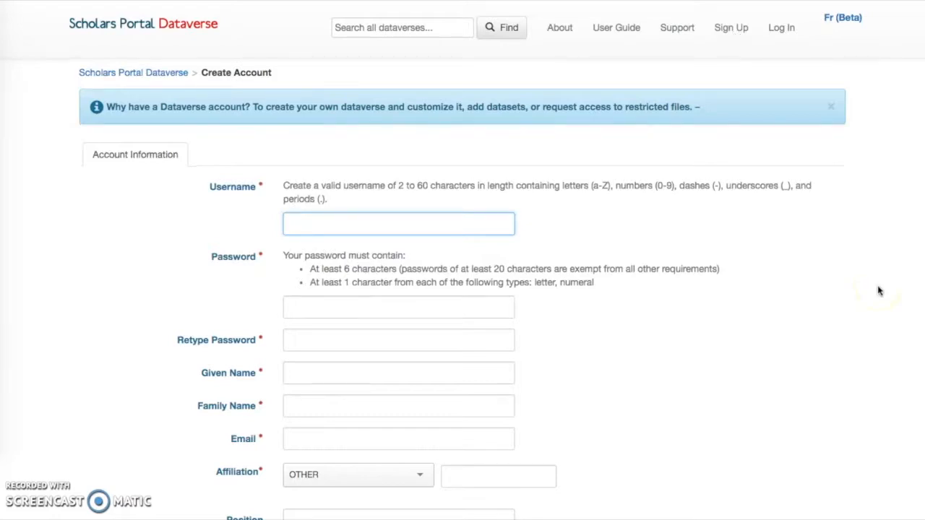
pyautogui.scroll(-3)
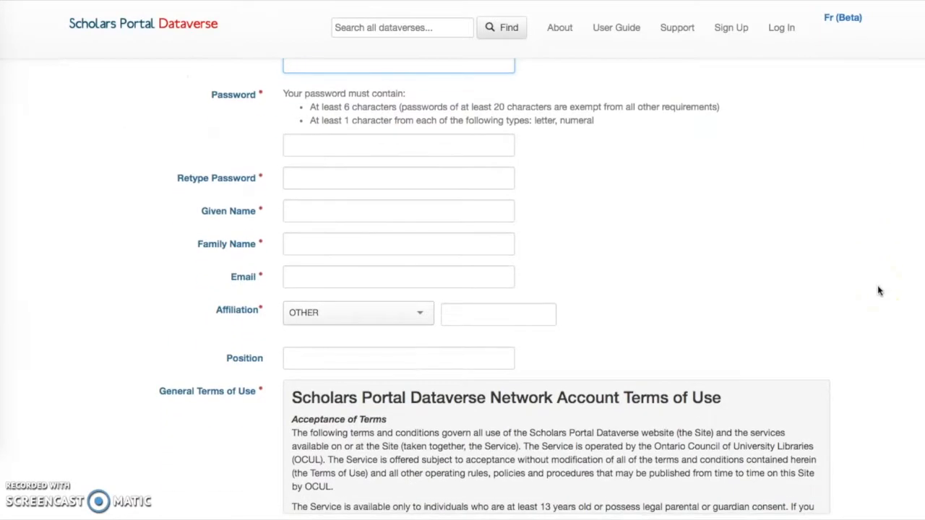
pyautogui.scroll(-3)
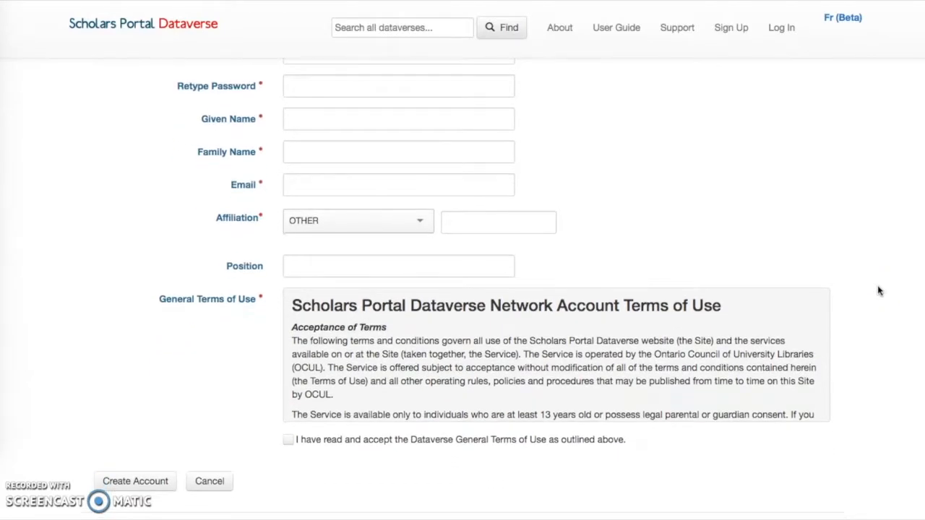
pyautogui.scroll(3)
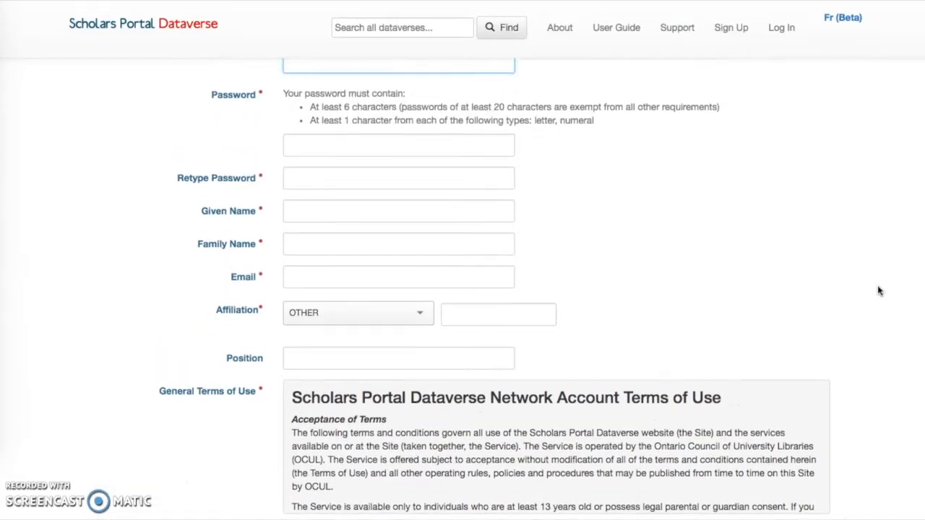
pyautogui.scroll(3)
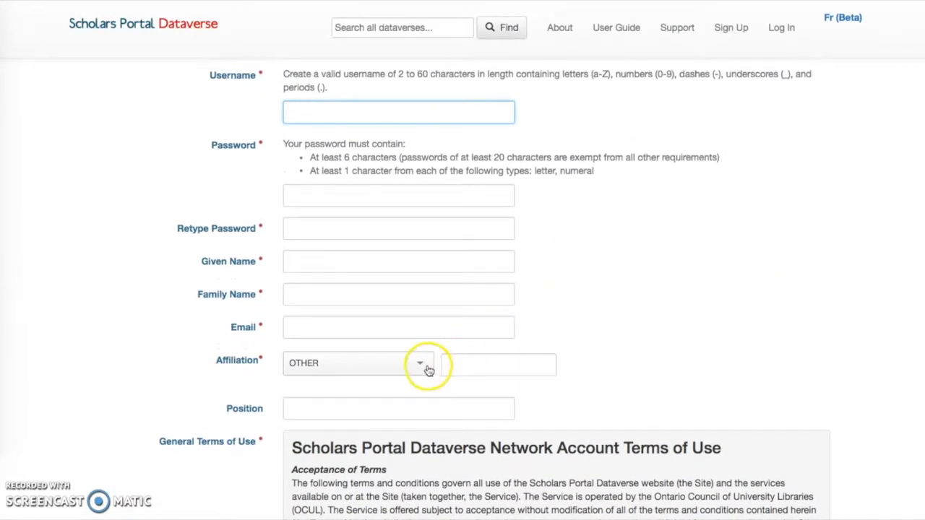
# Step: Browse the Affiliation list, keep OTHER, and submit the Create Account form
pyautogui.click(421, 363)
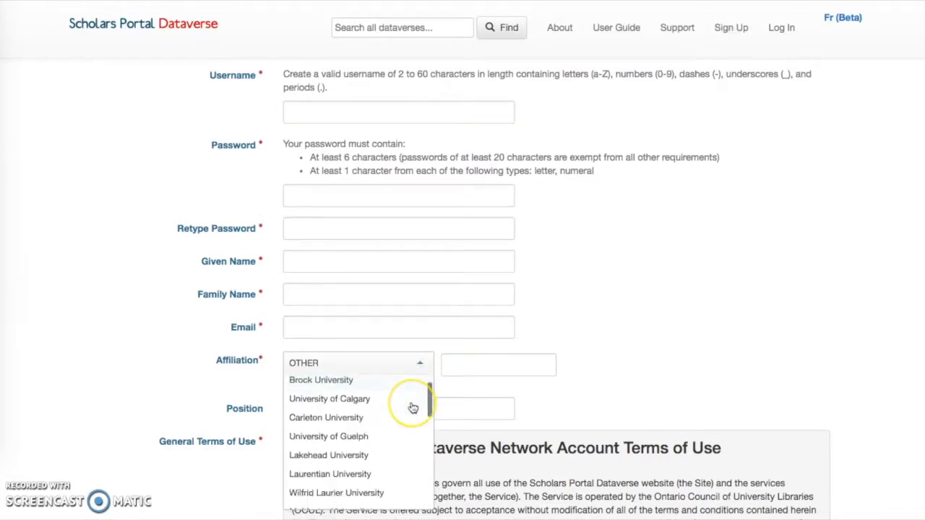
pyautogui.scroll(-3)
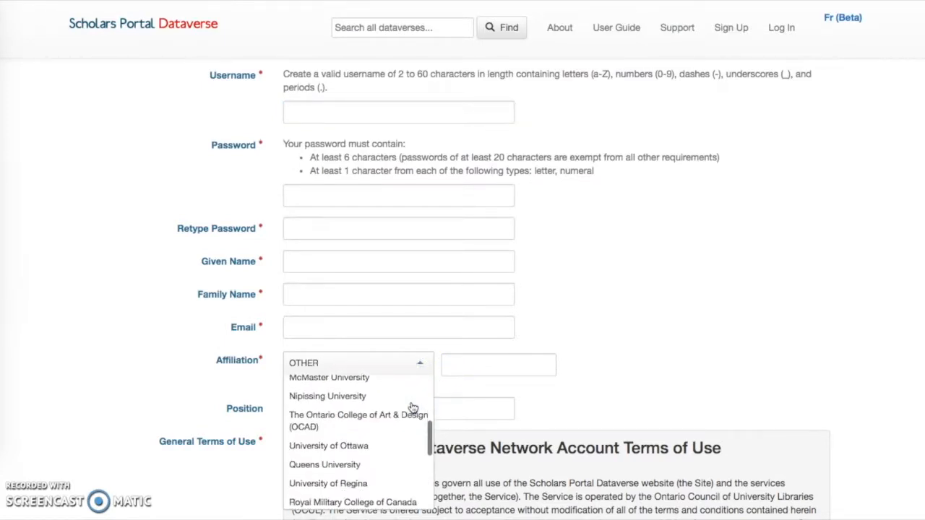
pyautogui.scroll(-3)
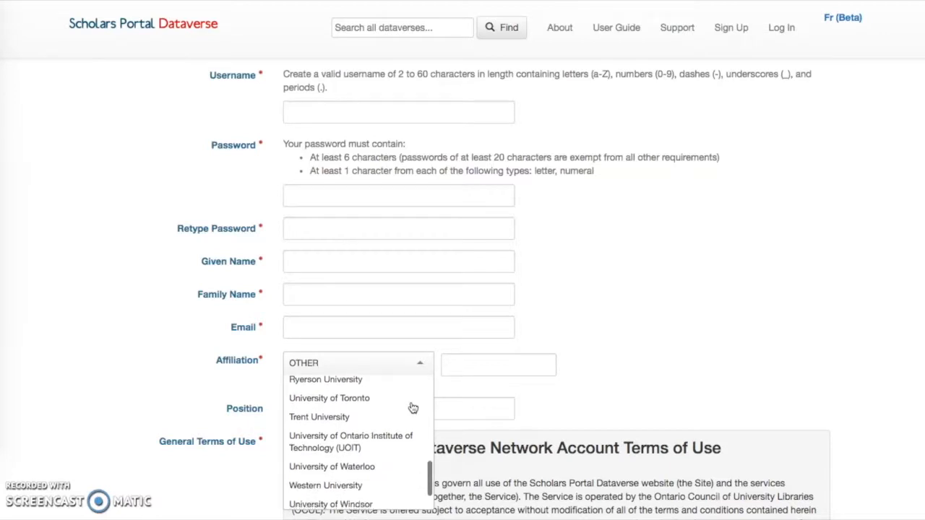
pyautogui.scroll(3)
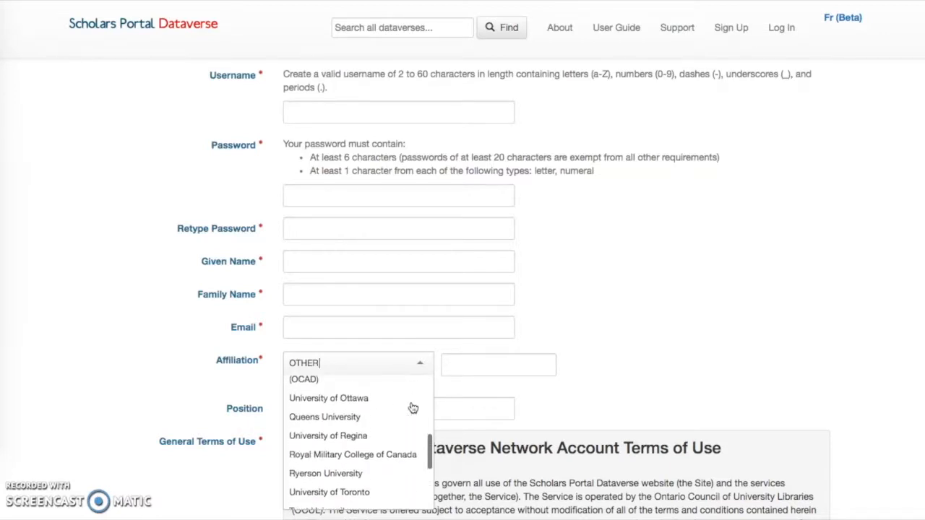
pyautogui.click(630, 299)
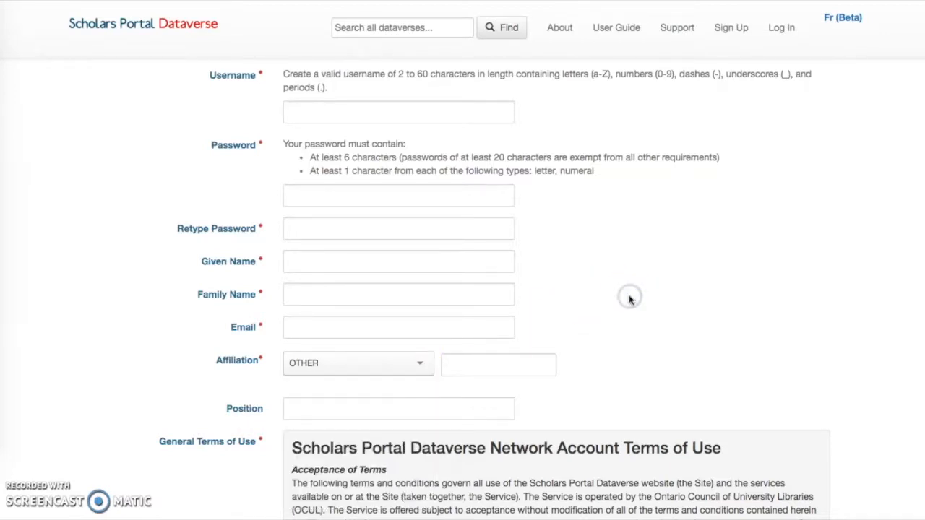
pyautogui.scroll(-3)
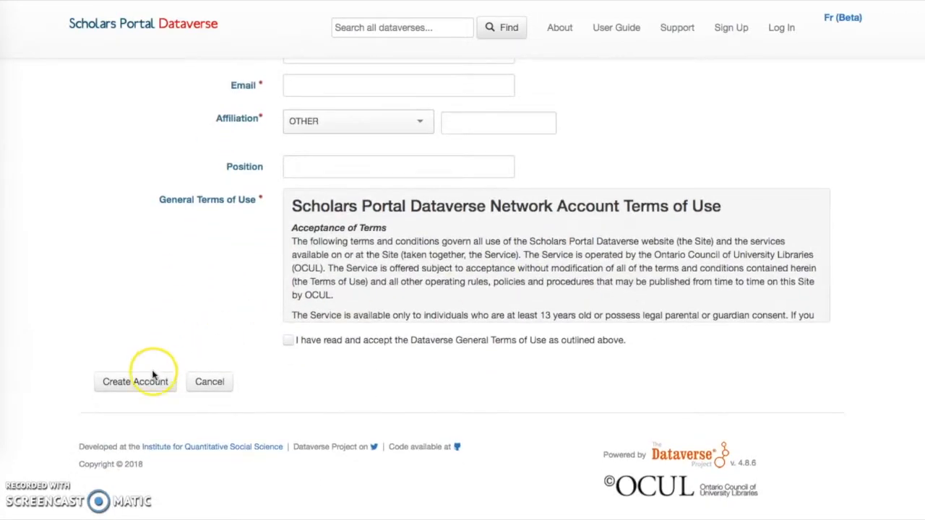
pyautogui.click(135, 382)
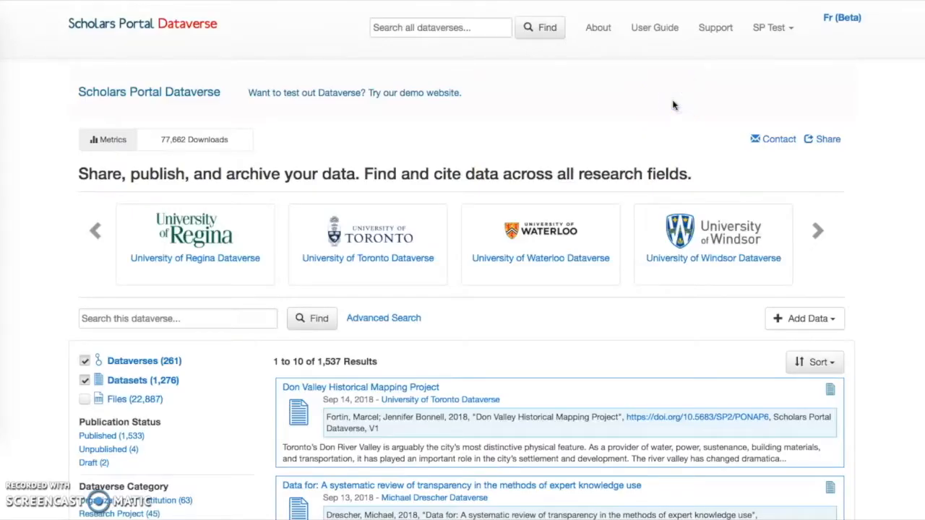
pyautogui.moveTo(412, 259)
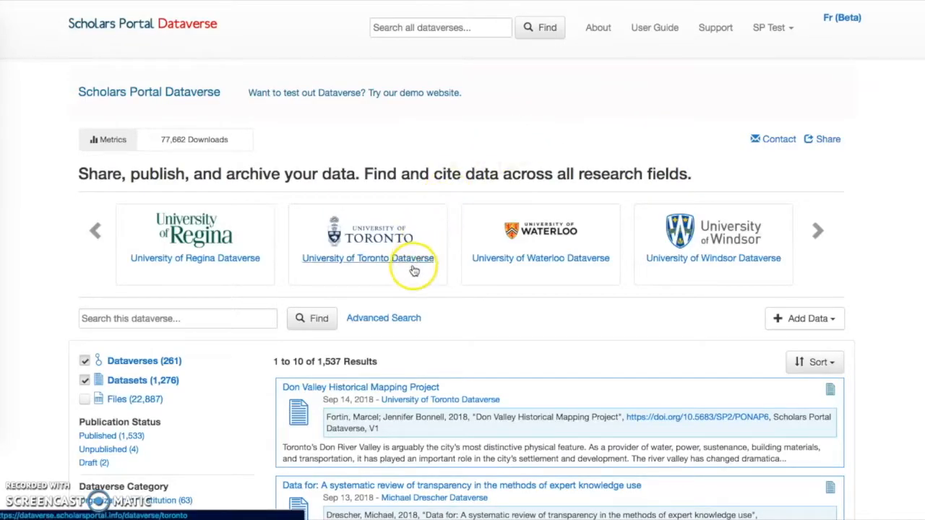
# Step: Open the University of Toronto Dataverse and show its Add Data options
pyautogui.click(367, 258)
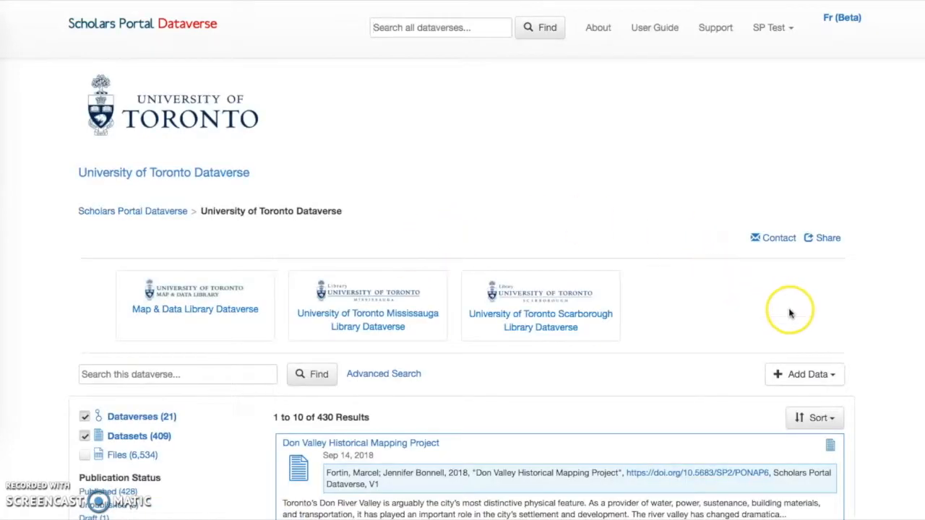
pyautogui.click(804, 374)
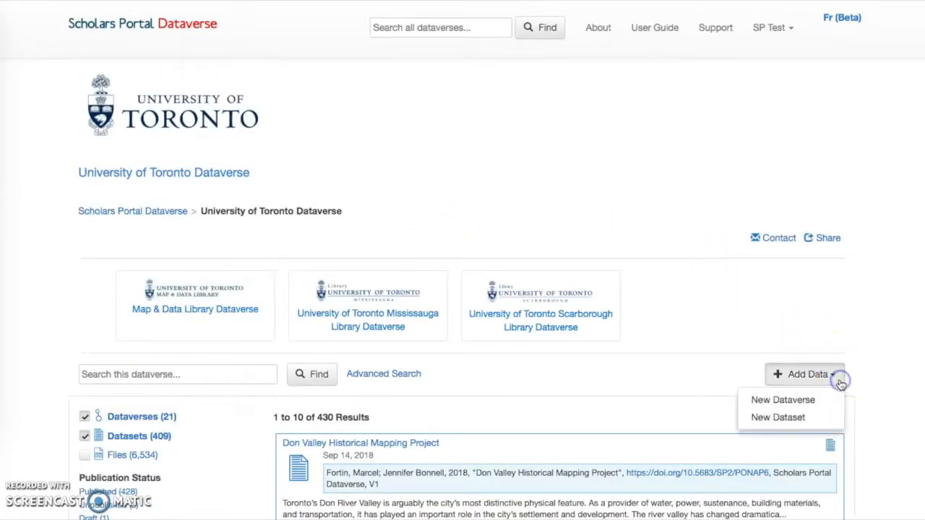
# Step: Start a new dataverse named Scholars Portal Test Dataverse with identifier SPTEST1
pyautogui.click(782, 399)
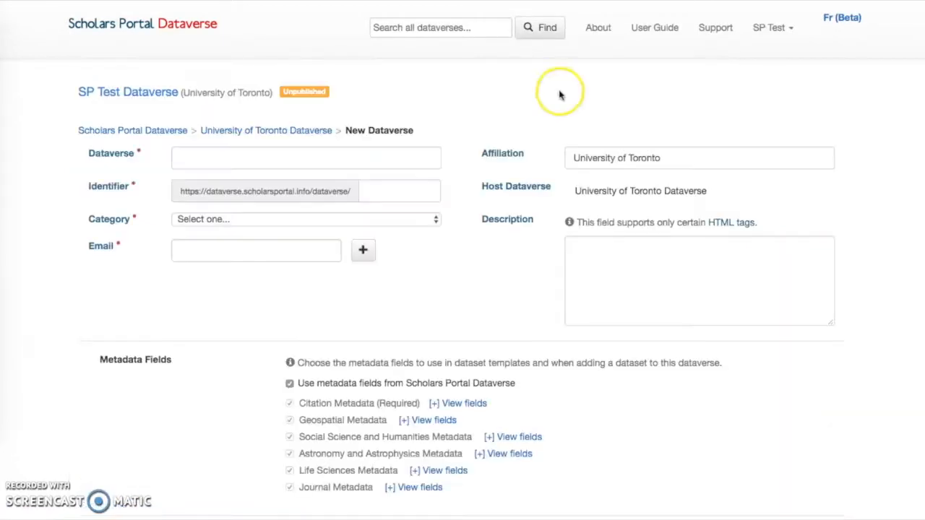
pyautogui.write('Scholars Portal')
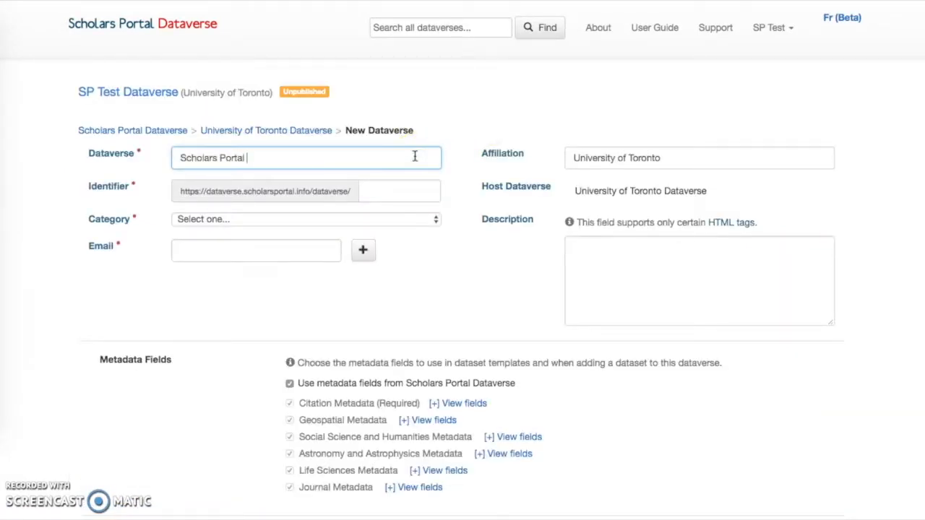
pyautogui.write('Test Dataverse')
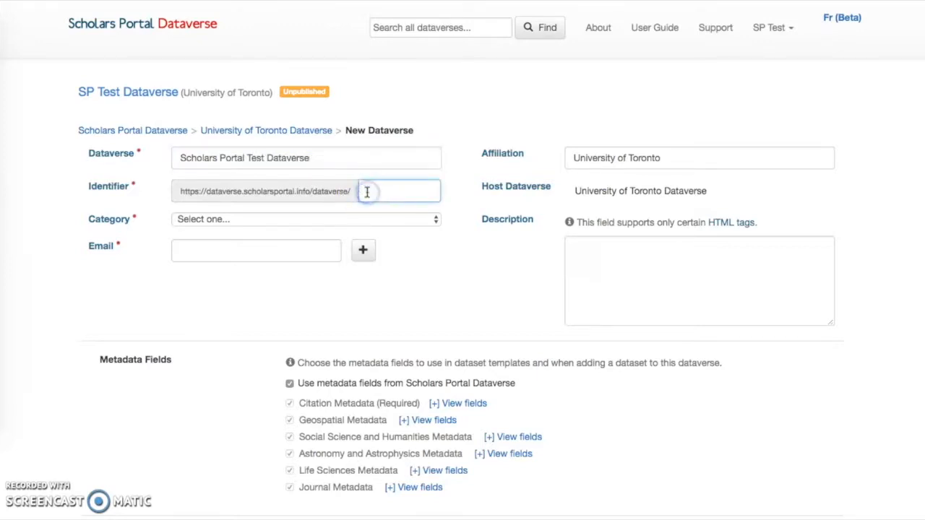
pyautogui.write('SPTEST1')
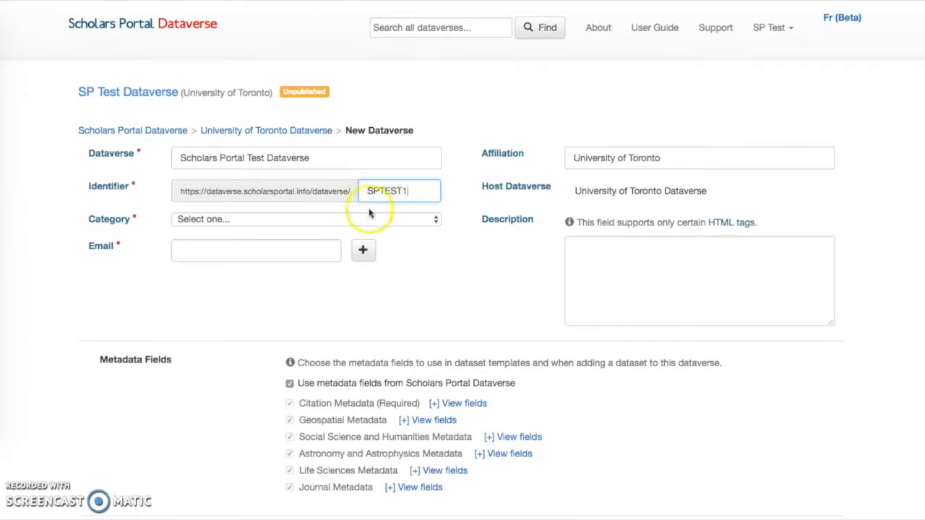
pyautogui.click(306, 219)
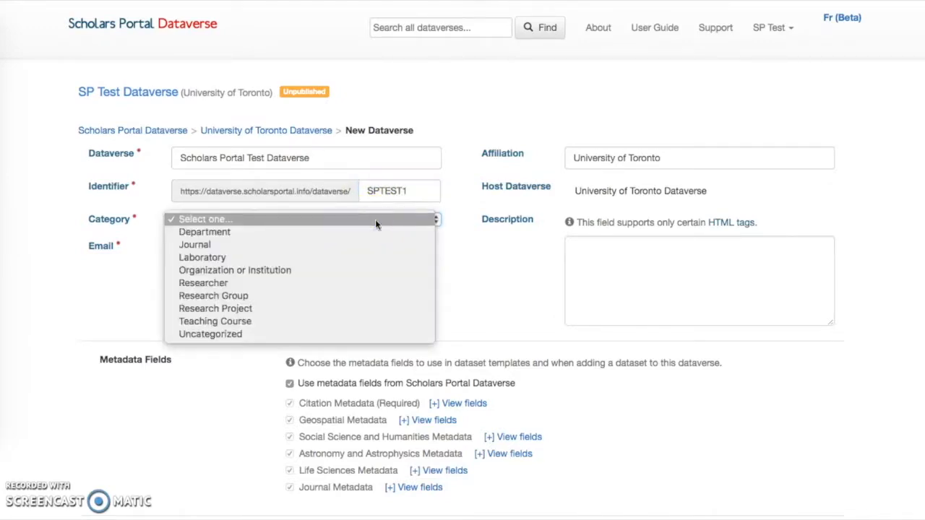
pyautogui.moveTo(374, 258)
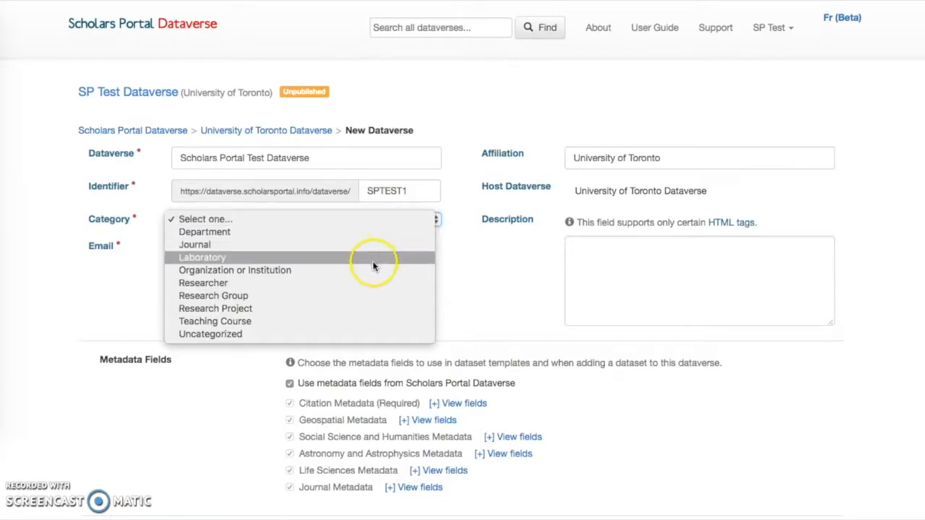
pyautogui.click(235, 270)
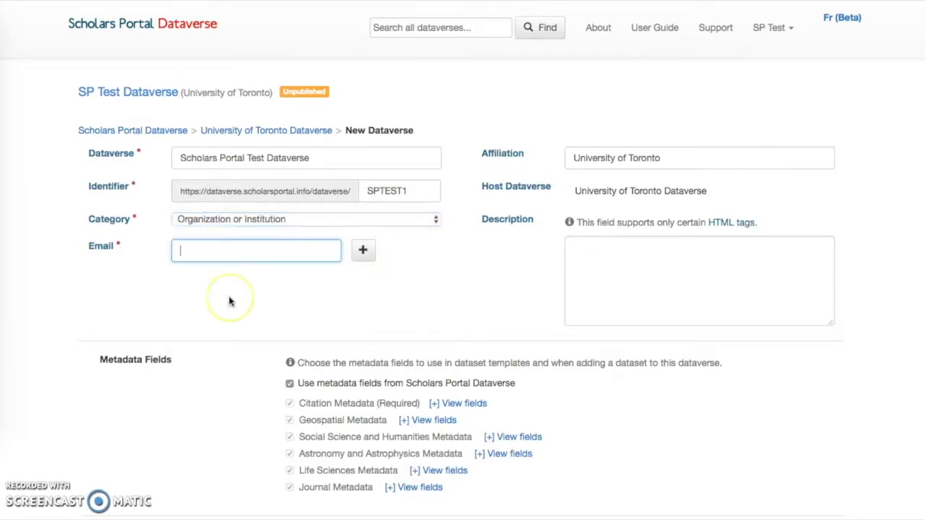
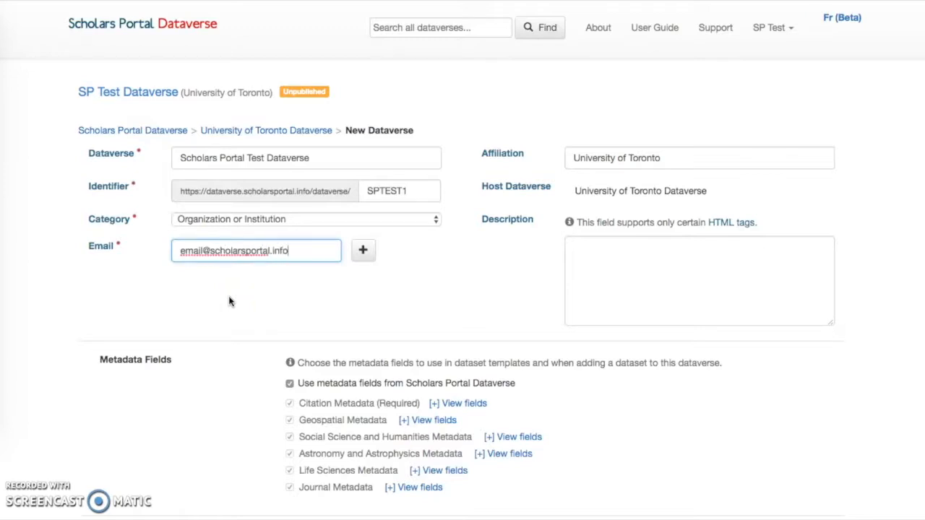
pyautogui.moveTo(410, 314)
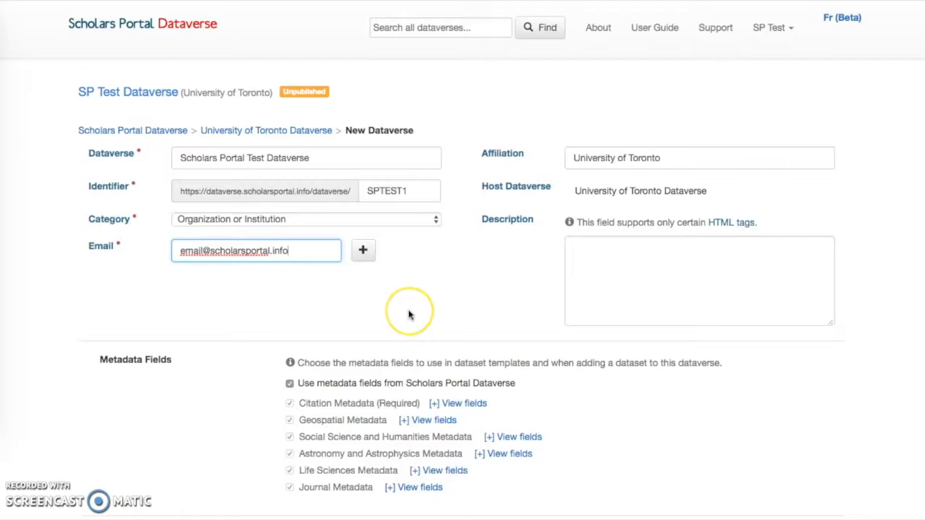
# Step: Scroll past Metadata Fields and Browse/Search Facets and create the dataverse
pyautogui.scroll(-3)
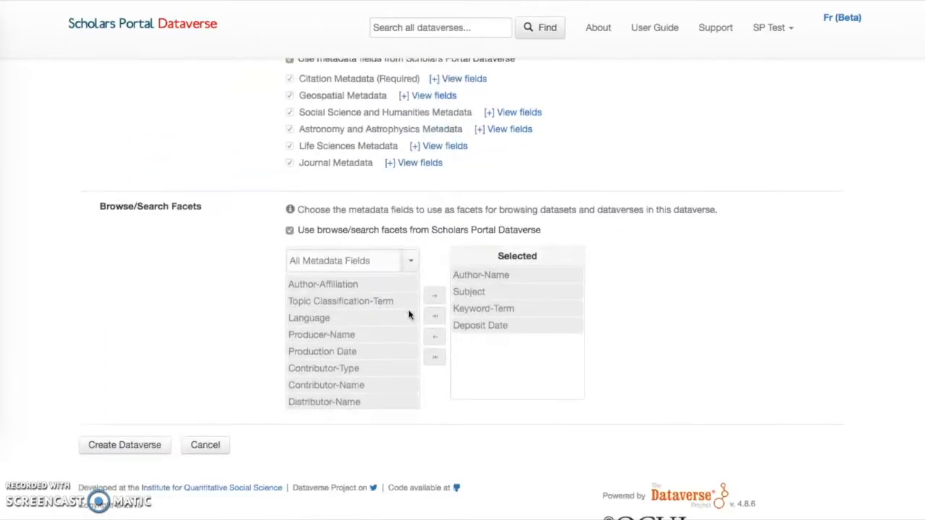
pyautogui.scroll(-3)
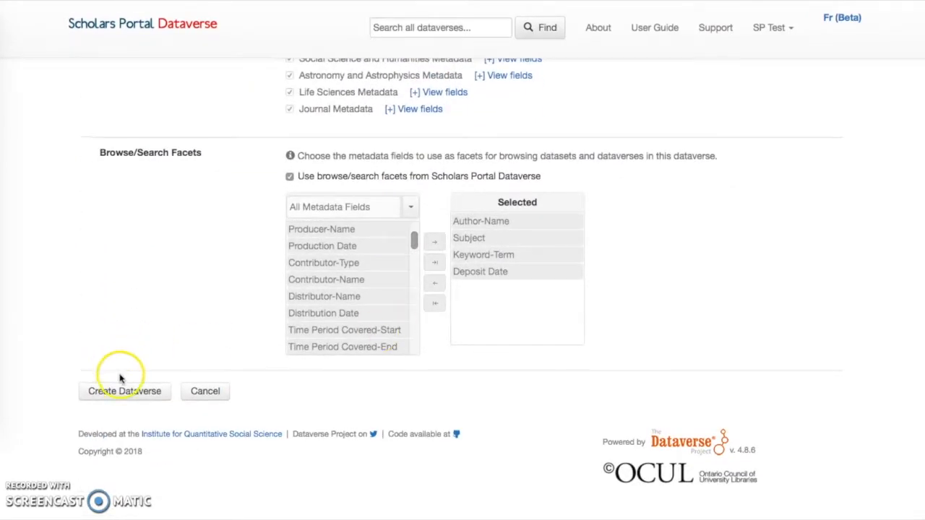
pyautogui.click(124, 391)
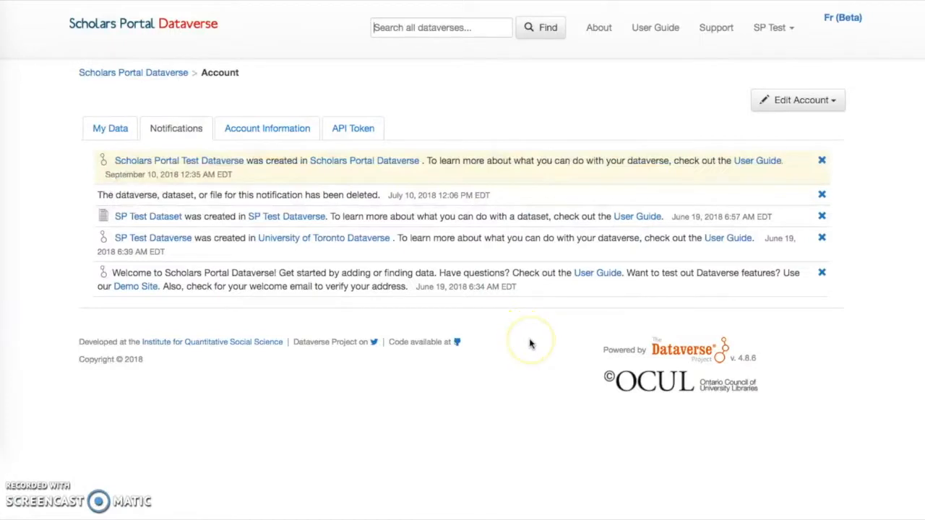
# Step: Open My Data from the SP Test account menu
pyautogui.click(773, 28)
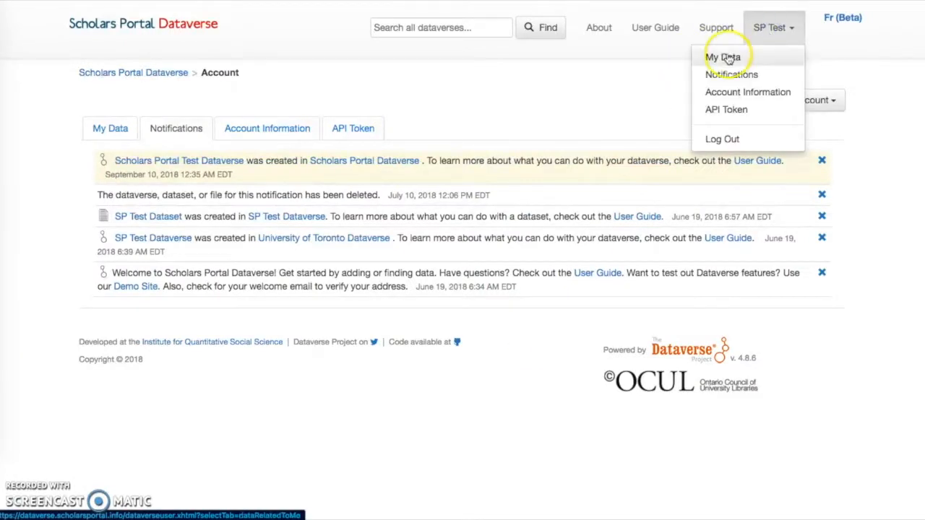
pyautogui.click(723, 57)
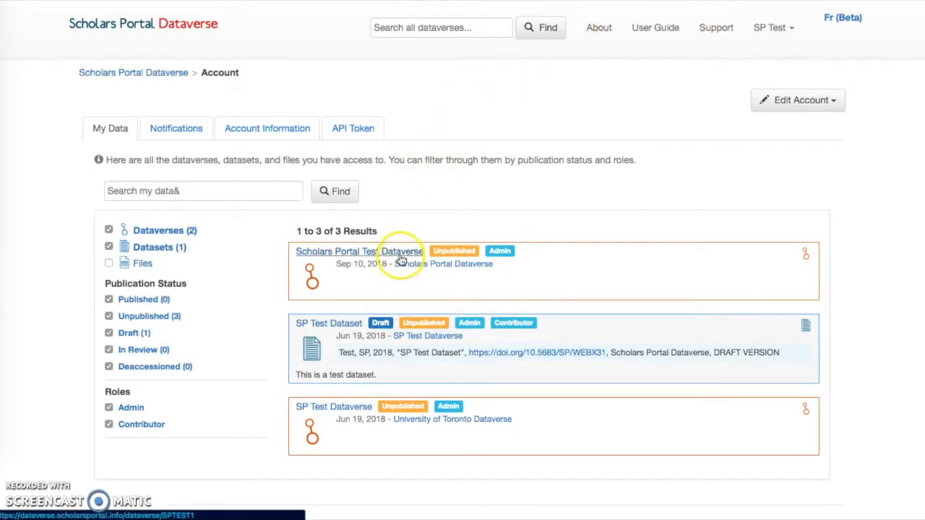
# Step: Open Scholars Portal Test Dataverse's Theme settings, check tagline and website fields, and save
pyautogui.click(359, 252)
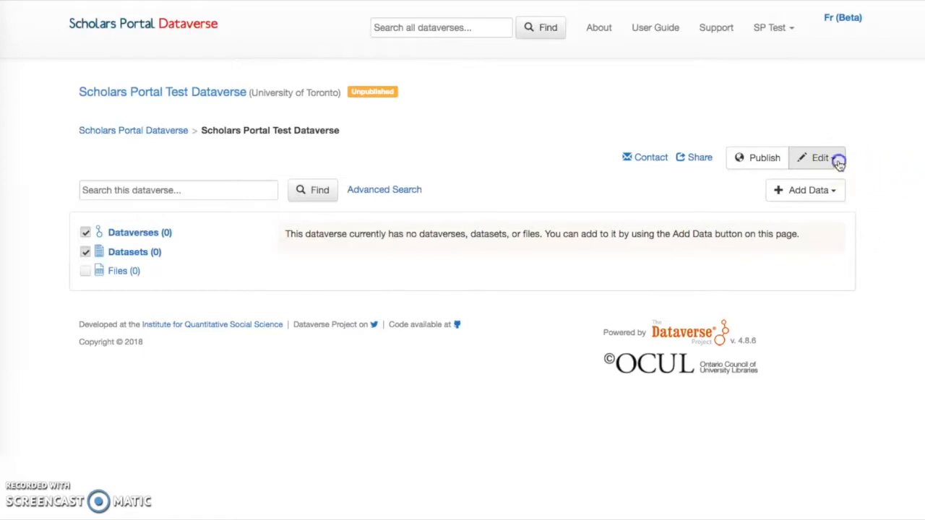
pyautogui.click(819, 157)
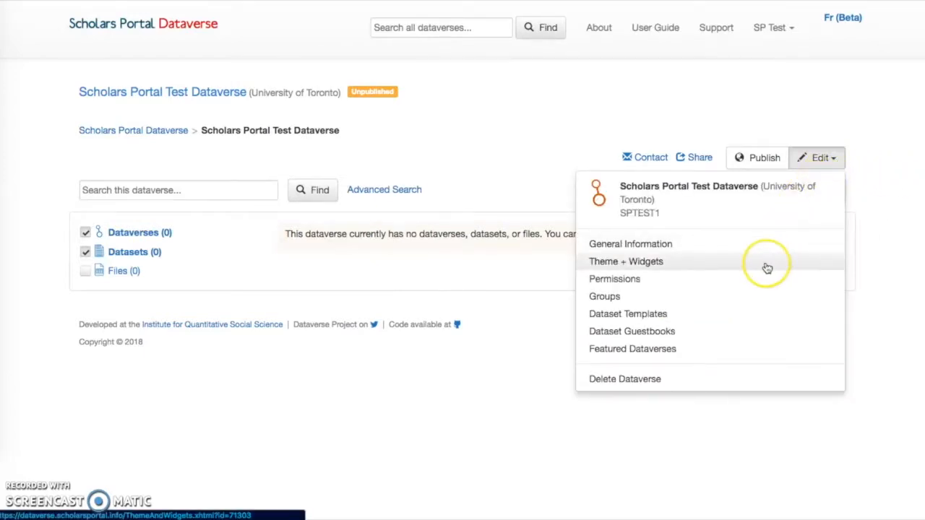
pyautogui.moveTo(767, 267)
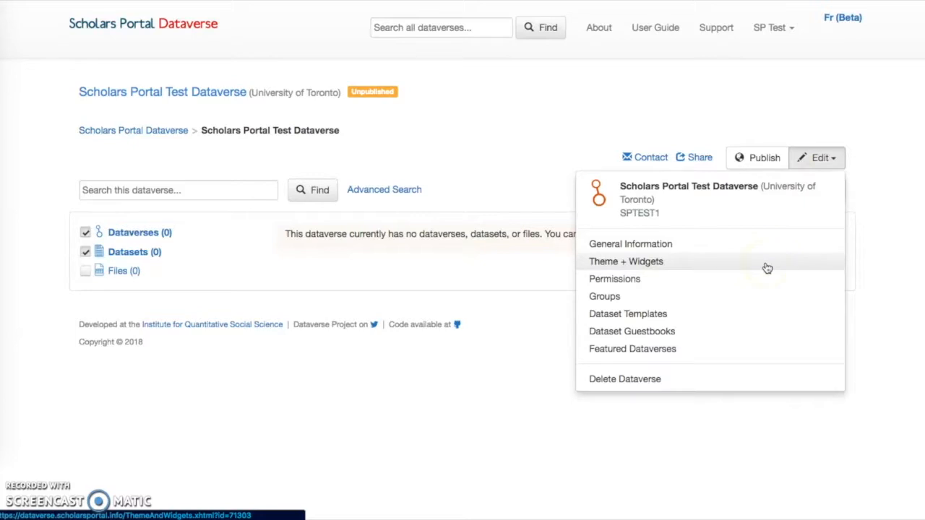
pyautogui.click(626, 261)
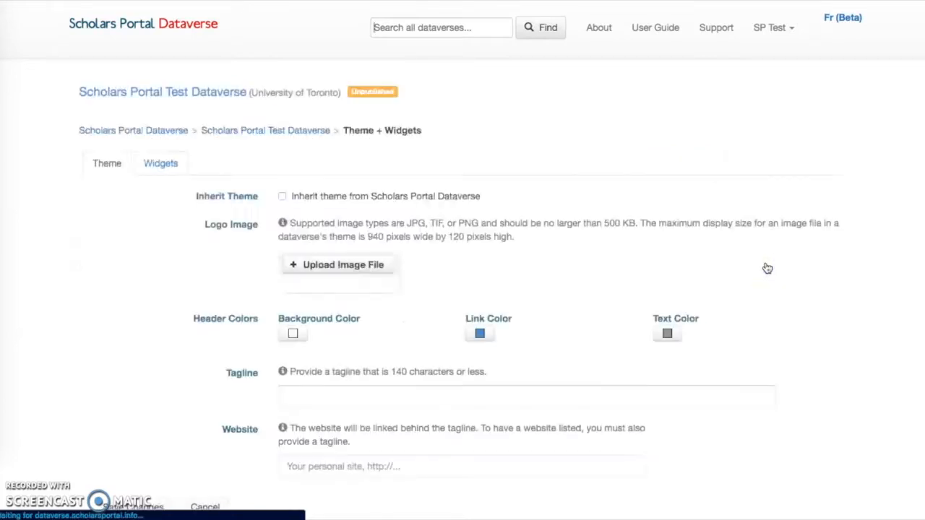
pyautogui.scroll(-3)
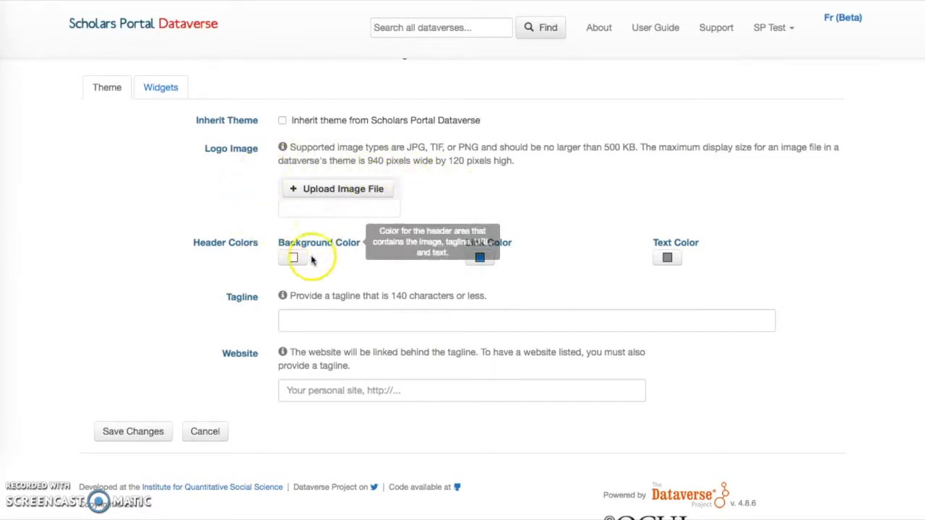
pyautogui.click(464, 320)
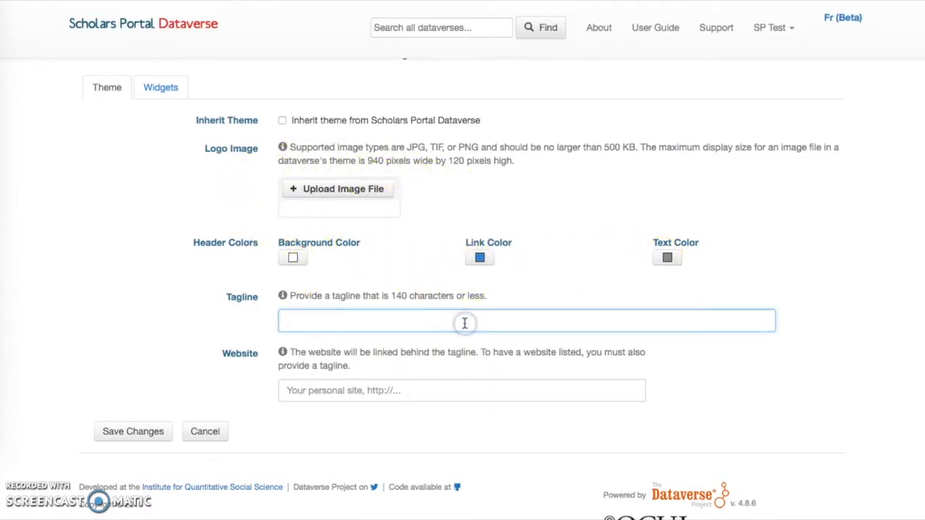
pyautogui.click(462, 390)
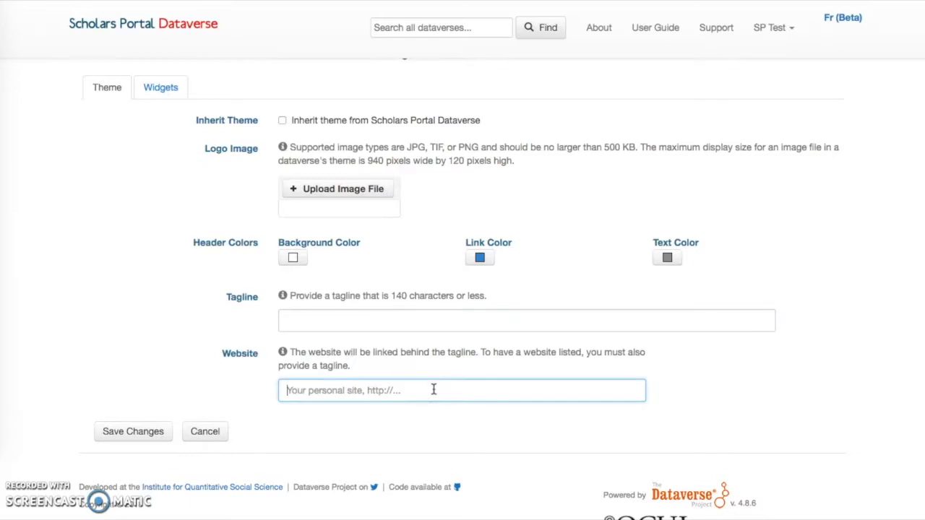
pyautogui.moveTo(133, 432)
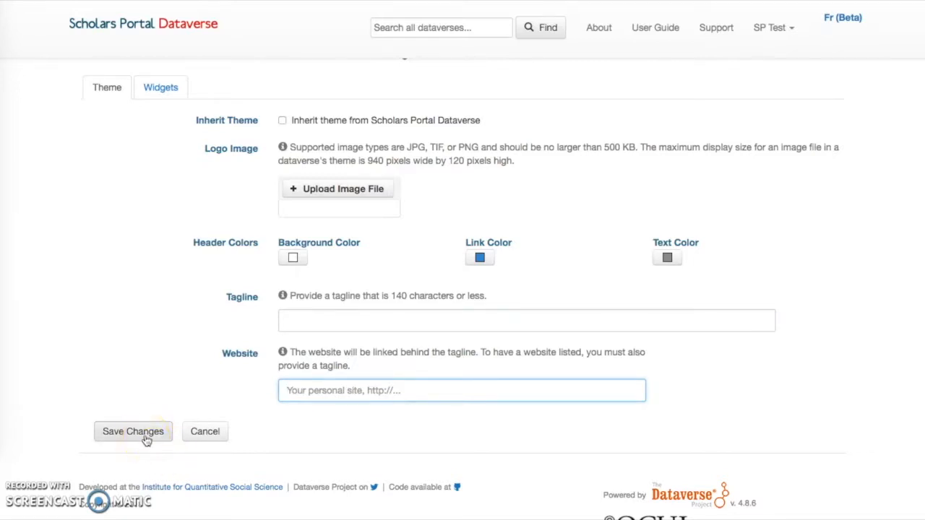
pyautogui.click(133, 432)
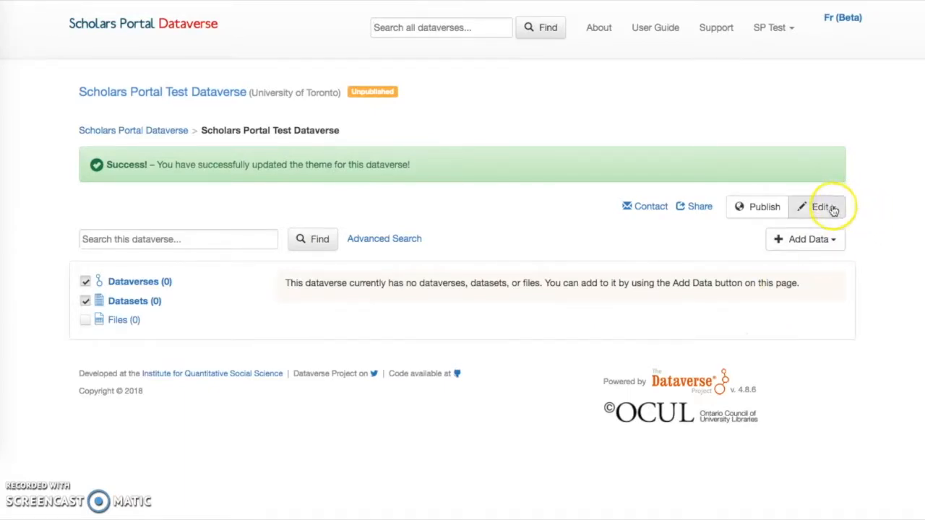
pyautogui.click(819, 207)
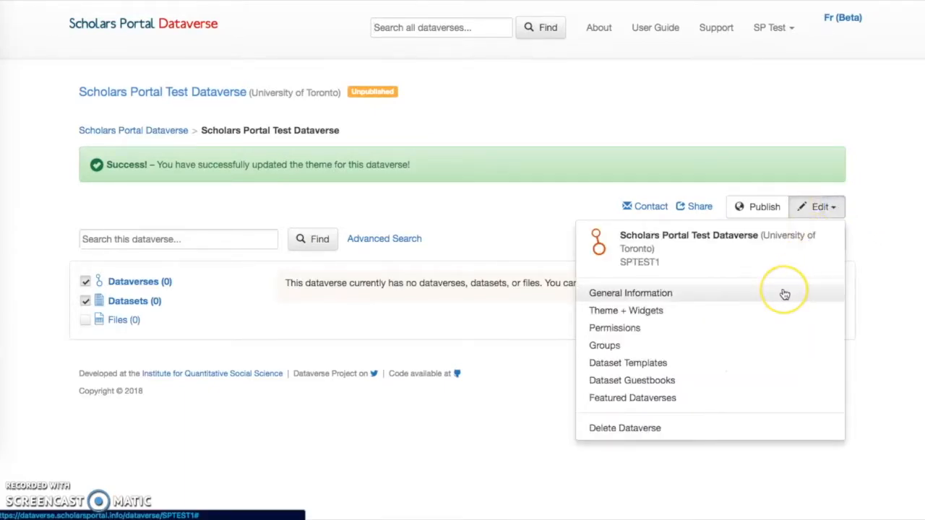
pyautogui.moveTo(785, 293)
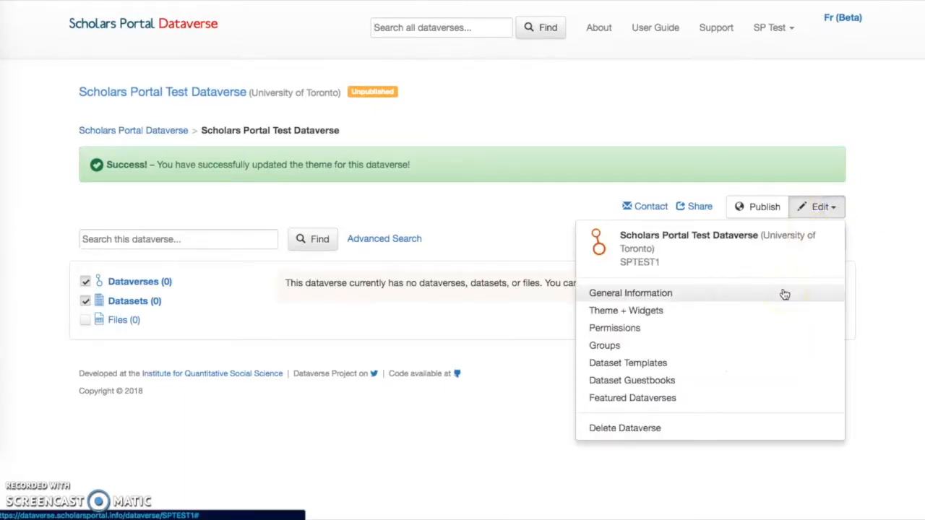
pyautogui.click(630, 292)
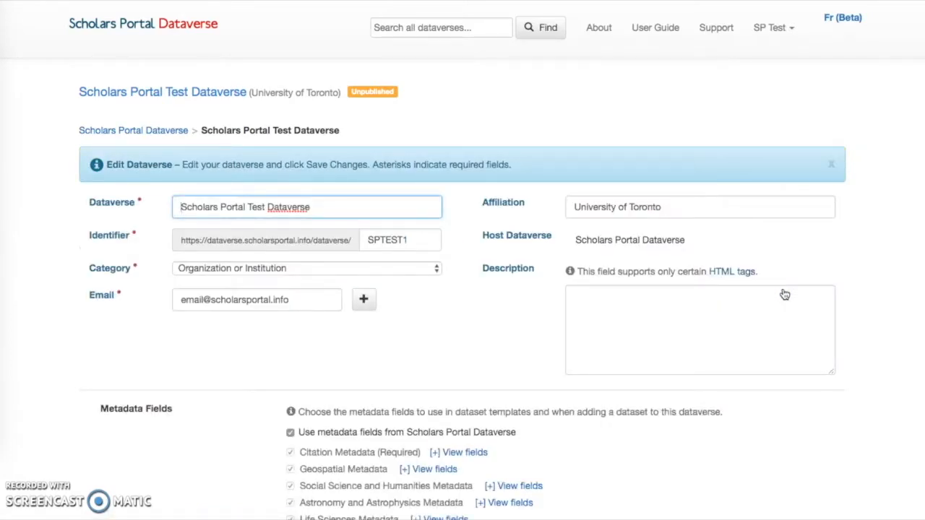
pyautogui.scroll(-3)
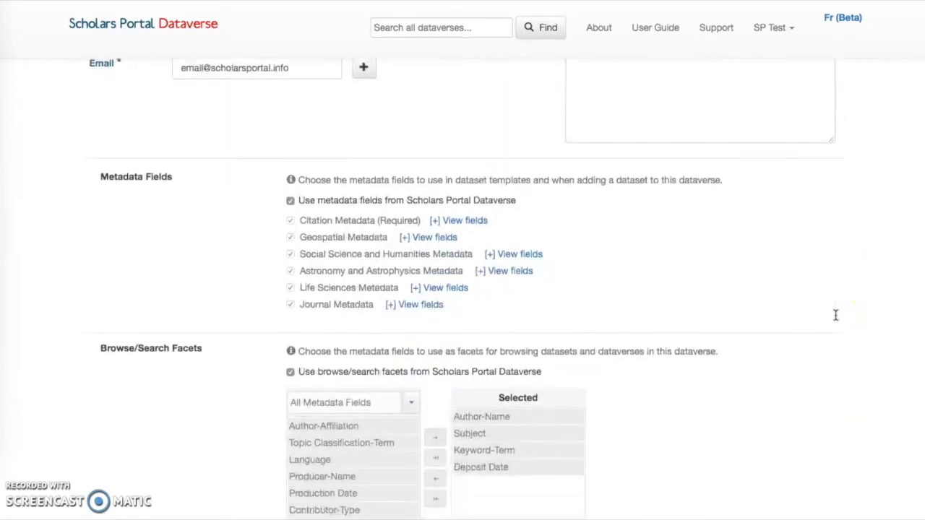
pyautogui.scroll(-3)
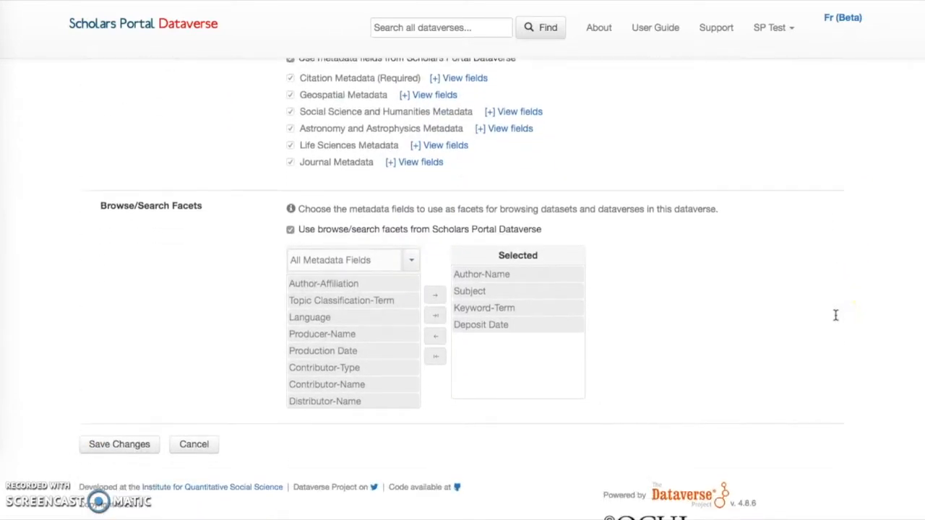
pyautogui.scroll(3)
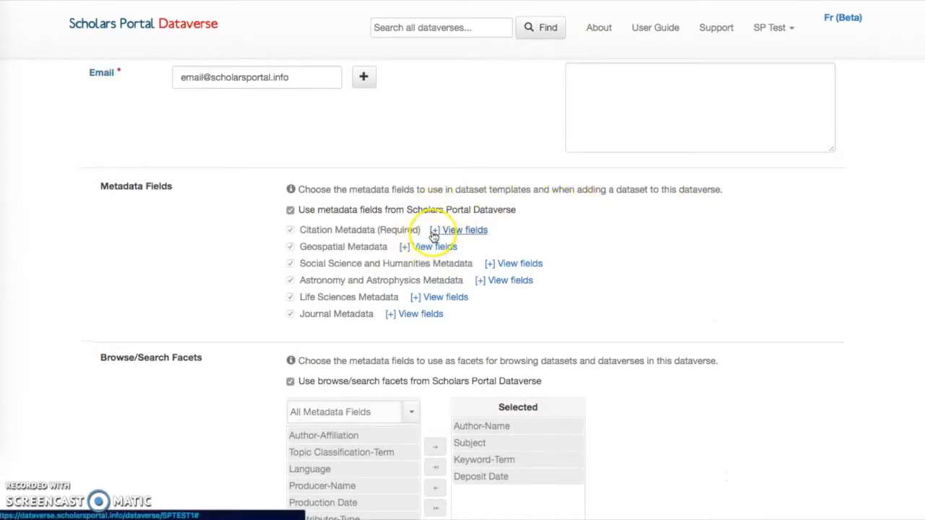
pyautogui.click(458, 230)
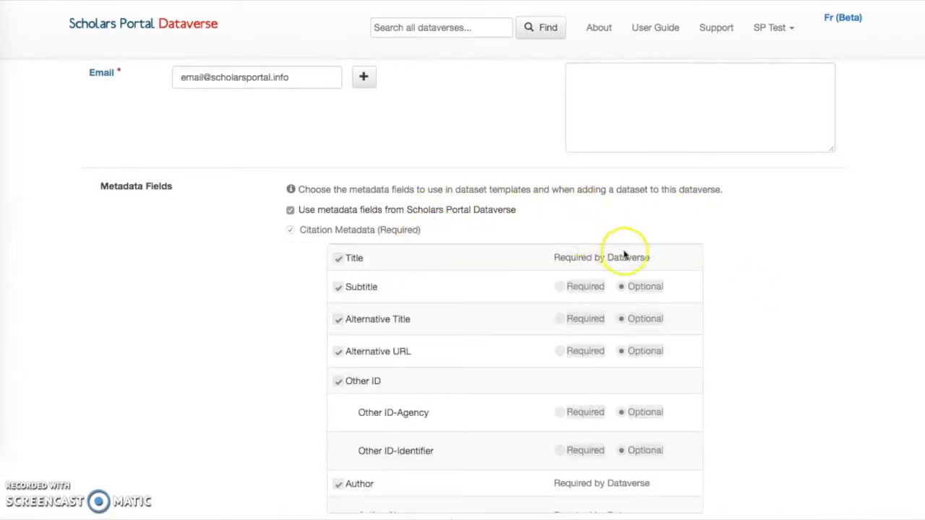
pyautogui.scroll(-3)
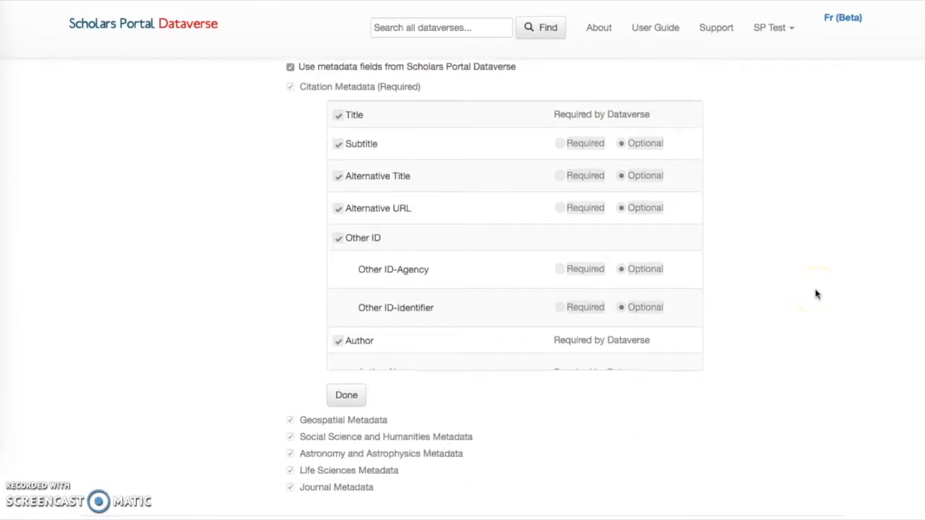
pyautogui.scroll(-3)
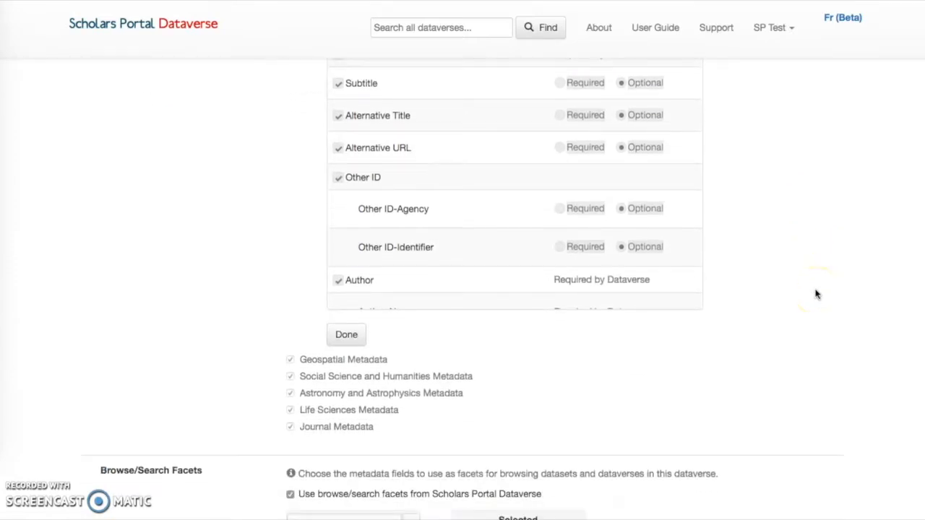
pyautogui.scroll(3)
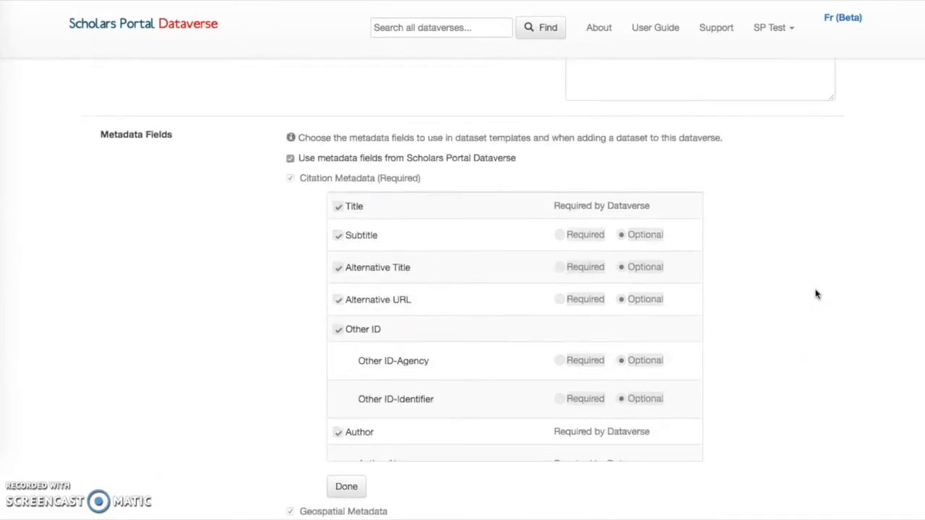
pyautogui.scroll(3)
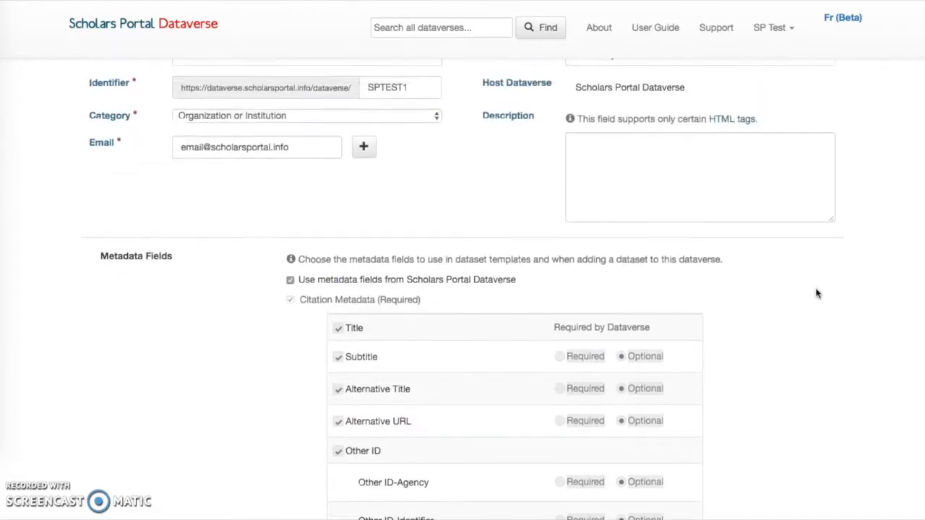
pyautogui.scroll(-3)
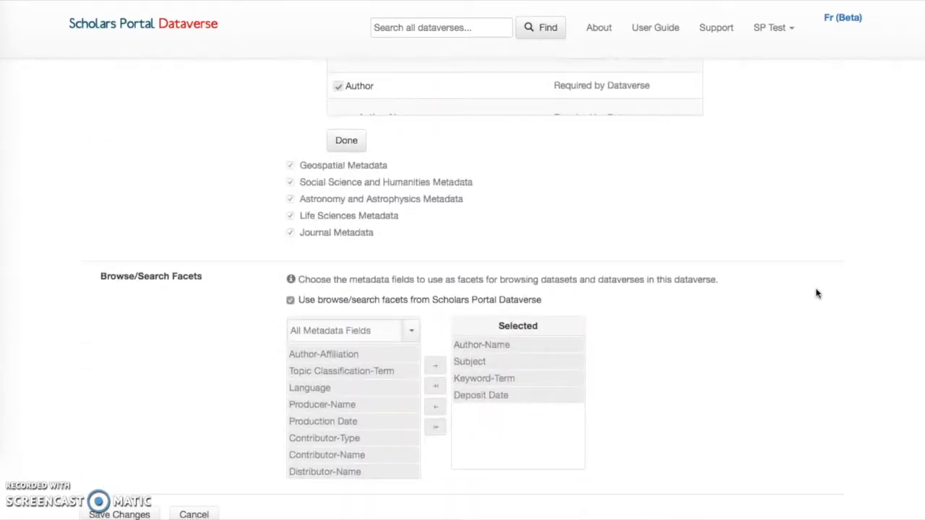
pyautogui.scroll(-3)
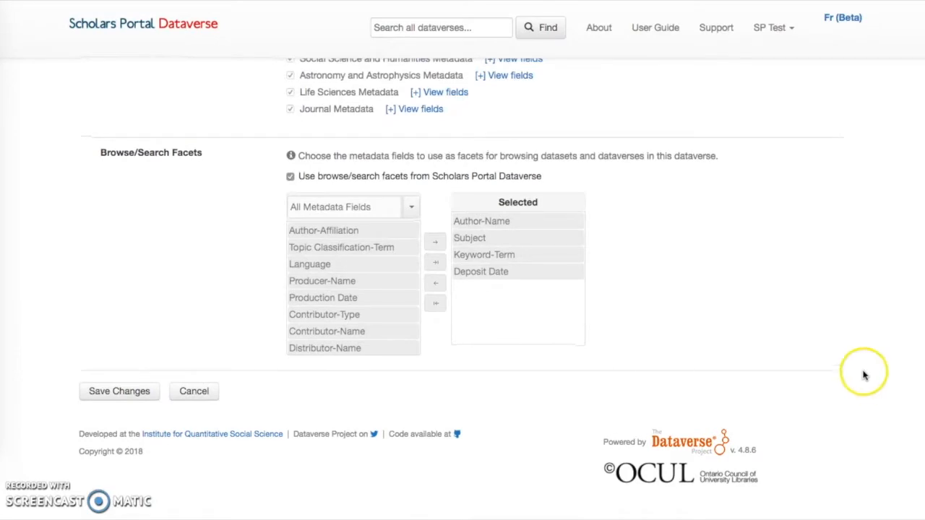
# Step: Stop inheriting parent browse facets and add Author-Affiliation as a facet
pyautogui.click(290, 175)
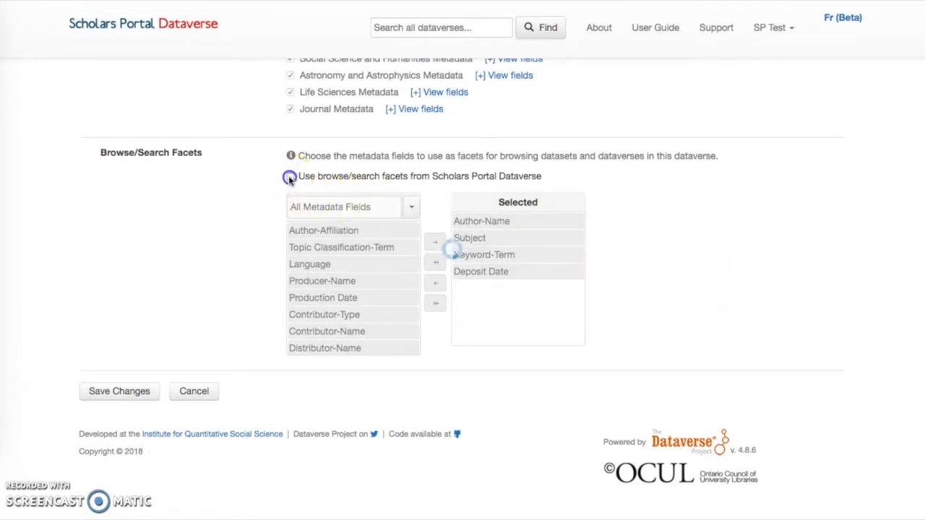
pyautogui.click(290, 176)
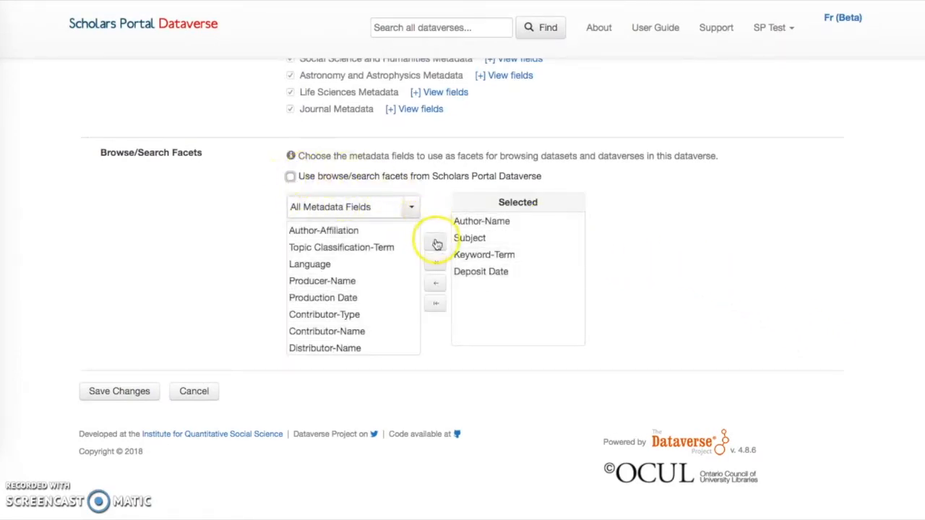
pyautogui.click(323, 229)
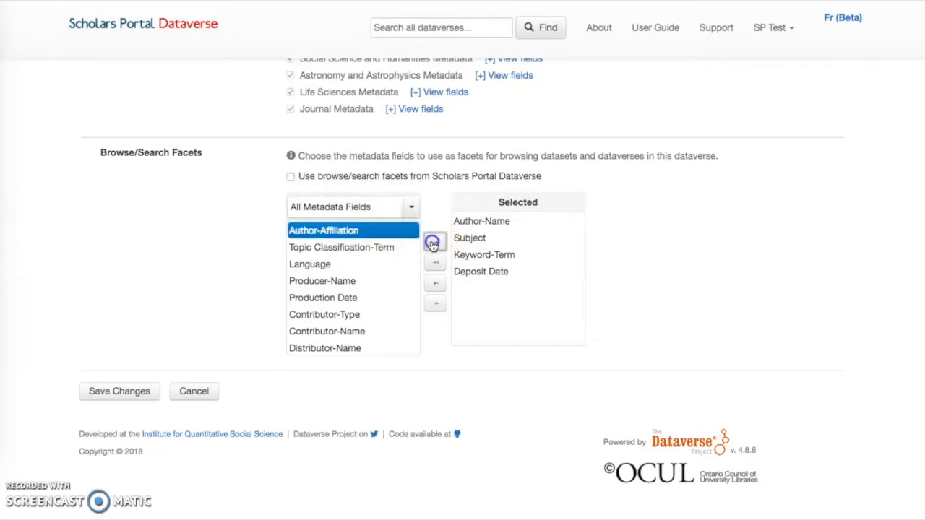
pyautogui.click(435, 242)
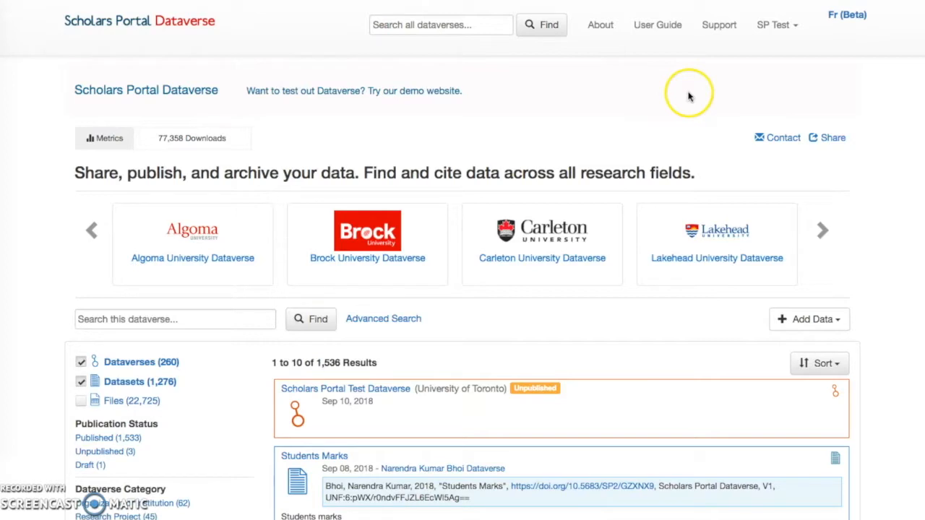
pyautogui.moveTo(822, 108)
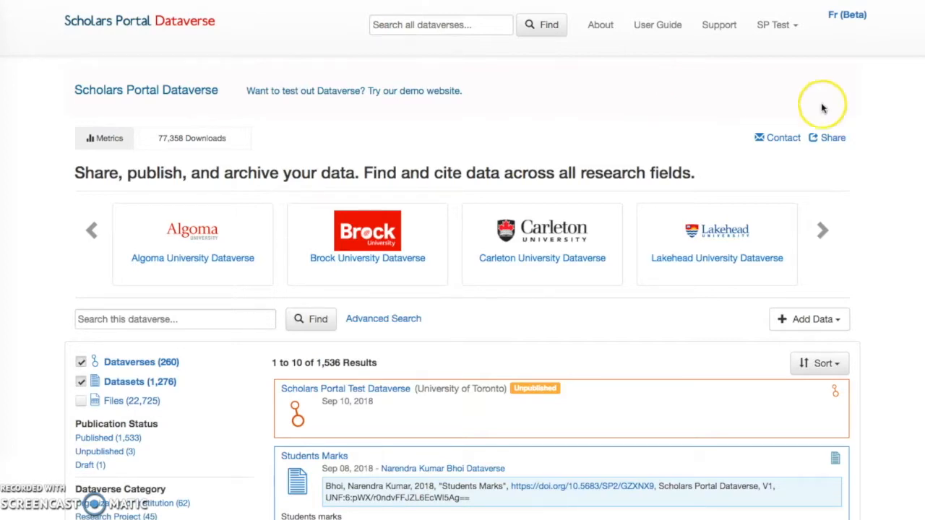
# Step: Go to My Data via the SP Test menu and open Scholars Portal Test Dataverse
pyautogui.click(777, 25)
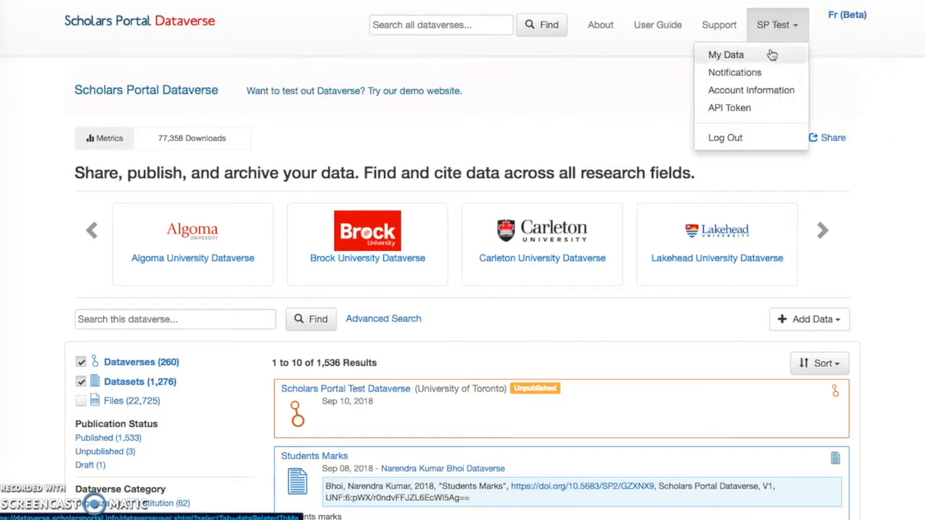
pyautogui.click(726, 54)
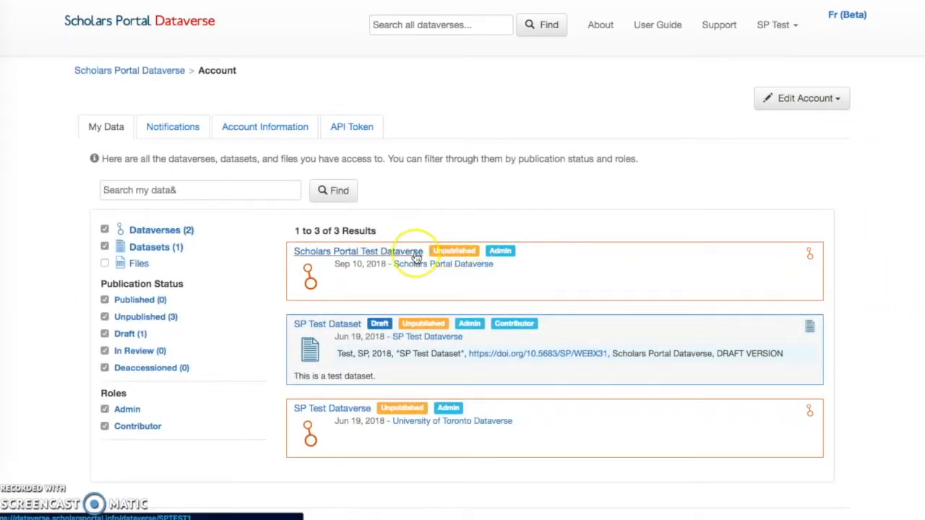
pyautogui.click(358, 251)
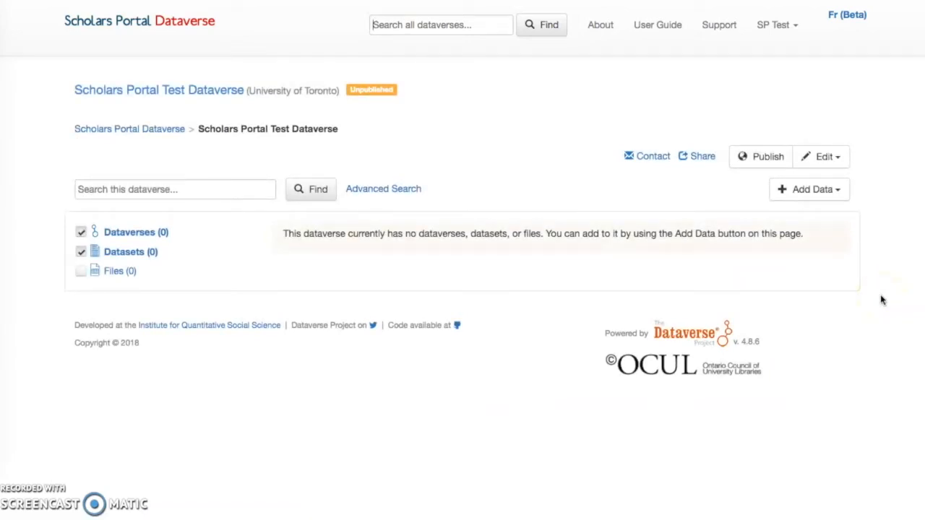
# Step: Cancel the Publish Dataverse confirmation and show the dataverse's Edit menu
pyautogui.click(760, 157)
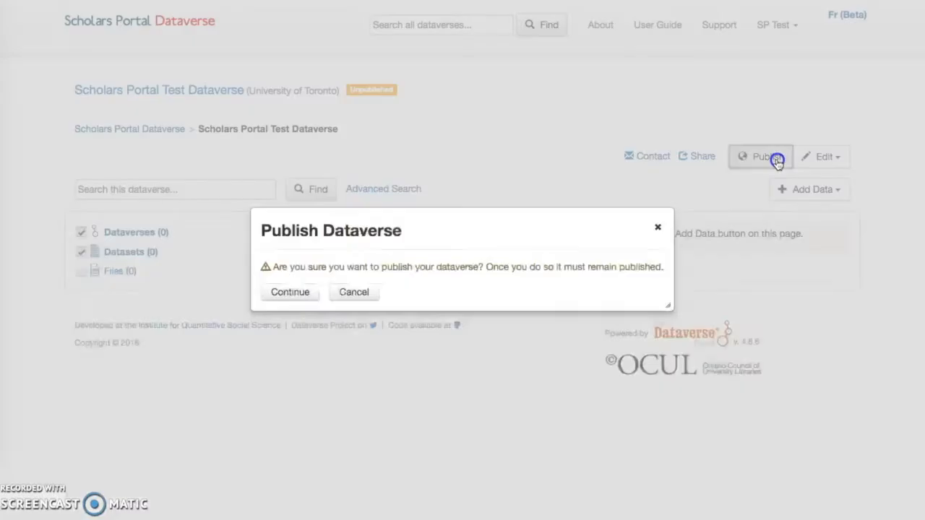
pyautogui.moveTo(530, 186)
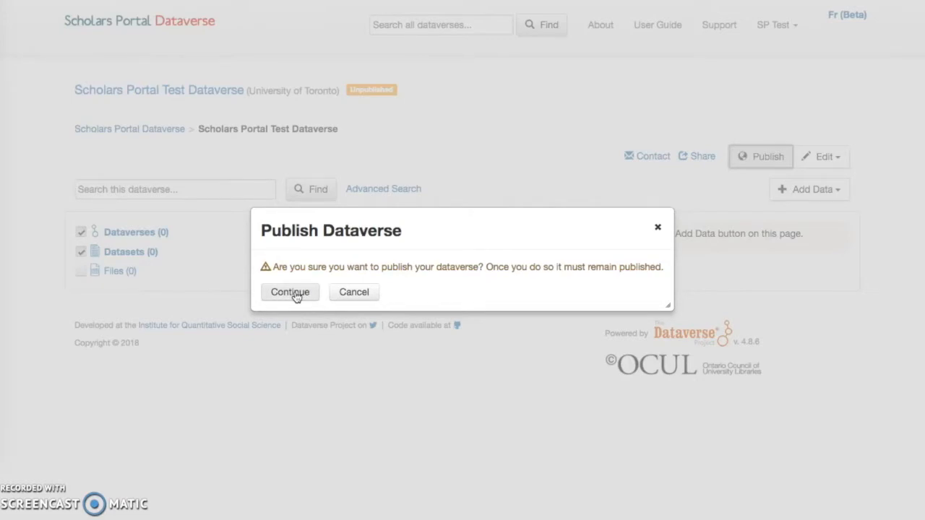
pyautogui.moveTo(355, 292)
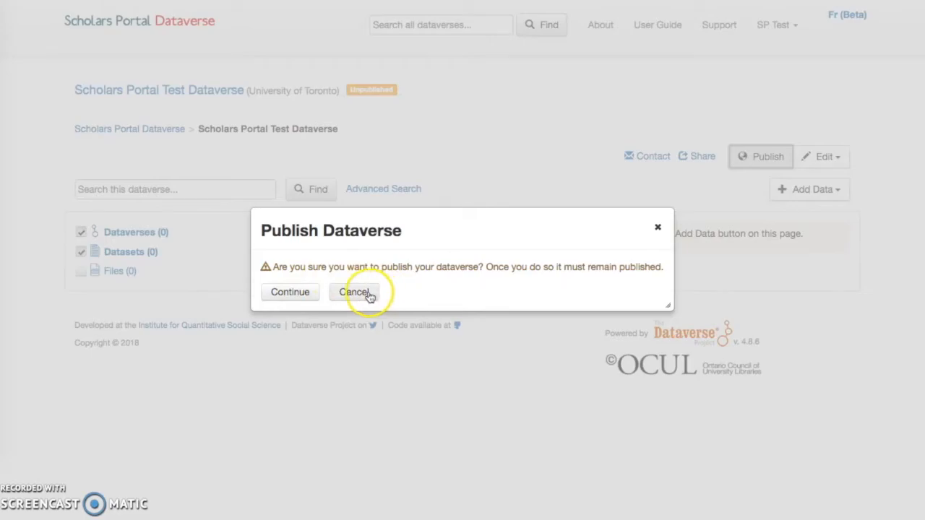
pyautogui.click(354, 292)
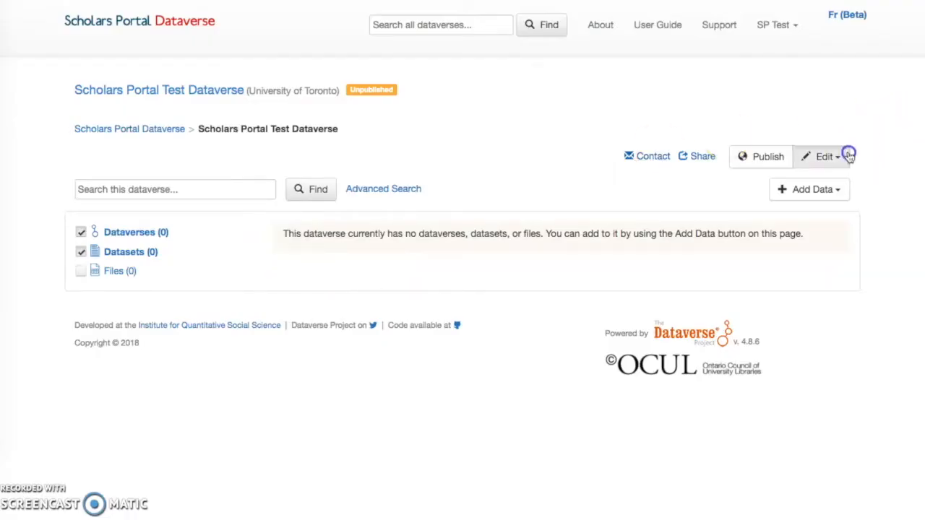
pyautogui.click(825, 157)
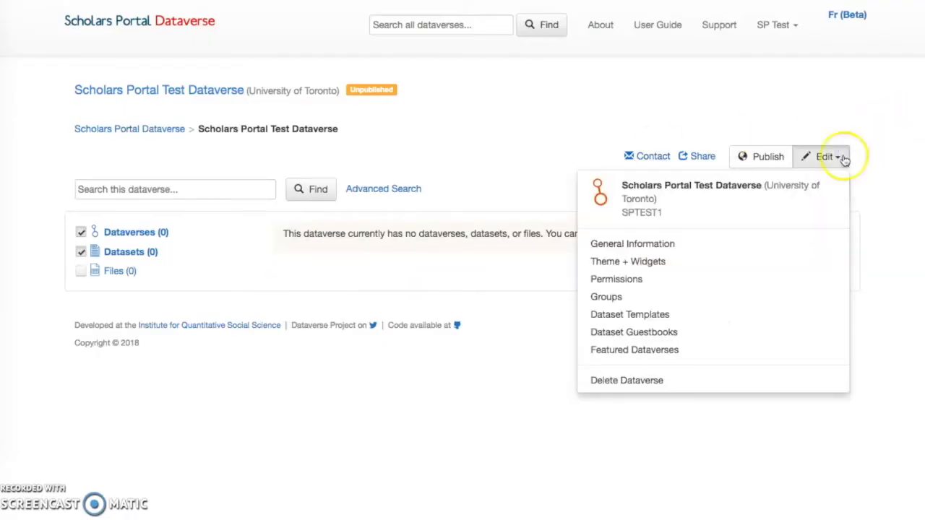